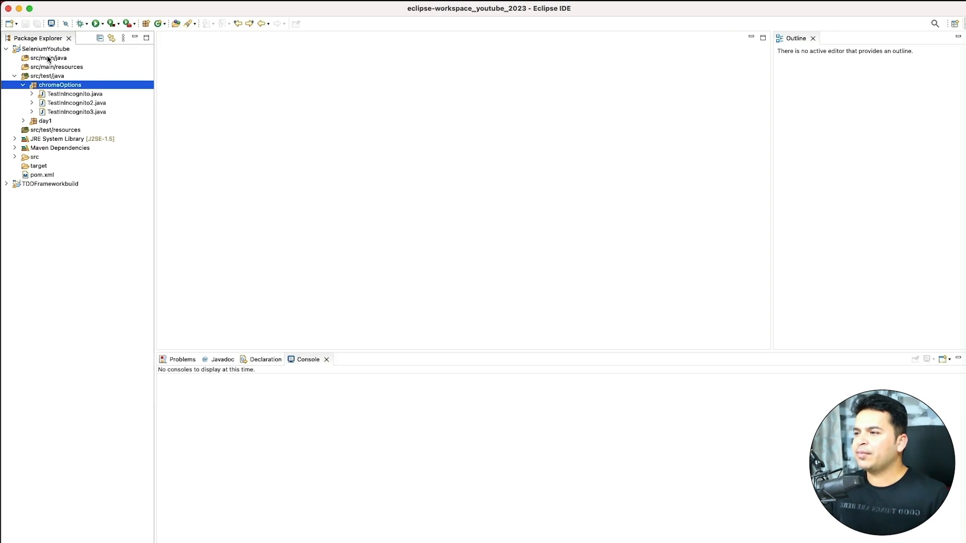
Create class TestInHeadlessMode with a public static void main stub in chromeOptions
click(46, 49)
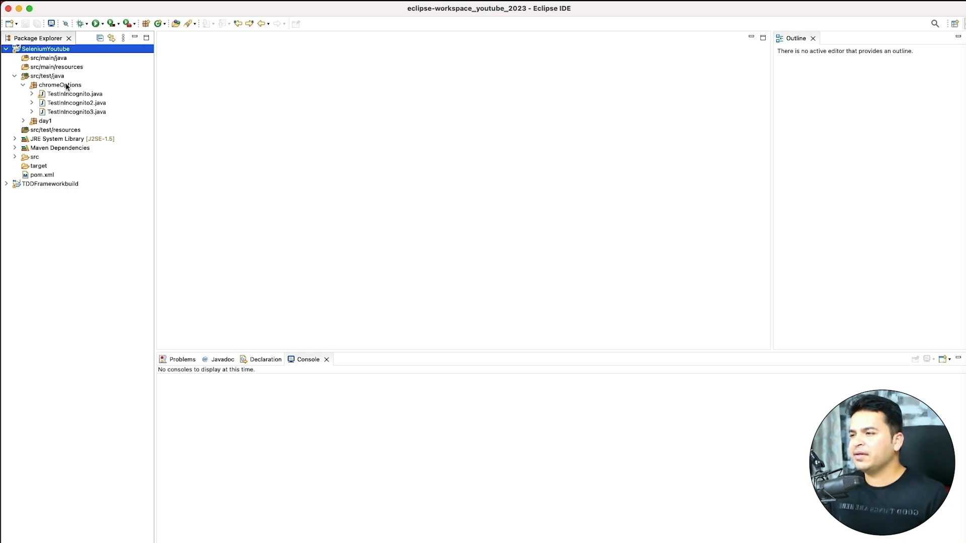
click(59, 84)
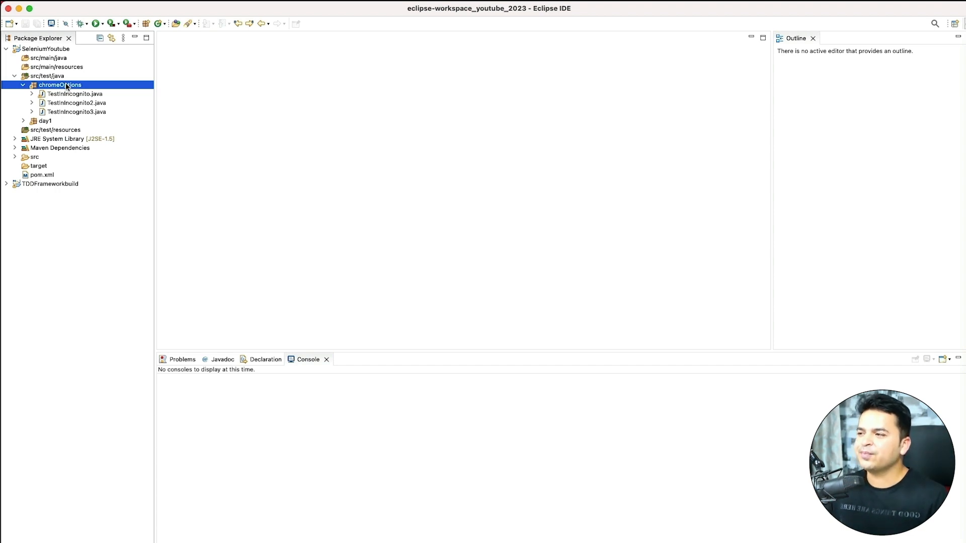
right_click(60, 84)
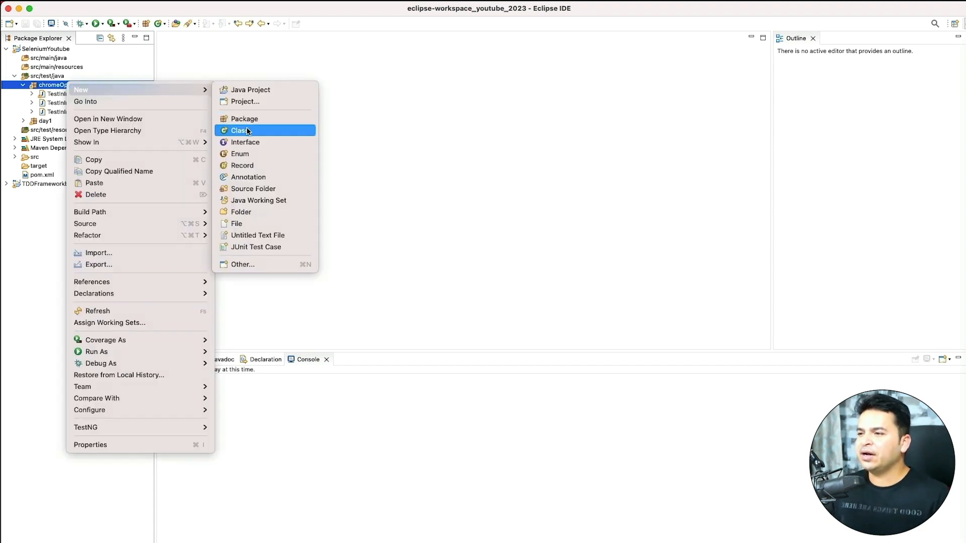
click(239, 129)
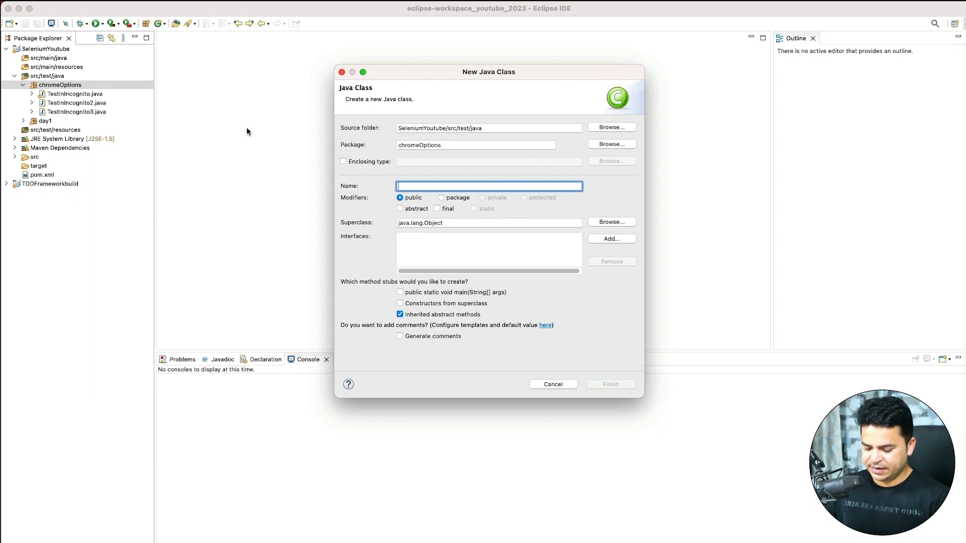
text(TestInHea)
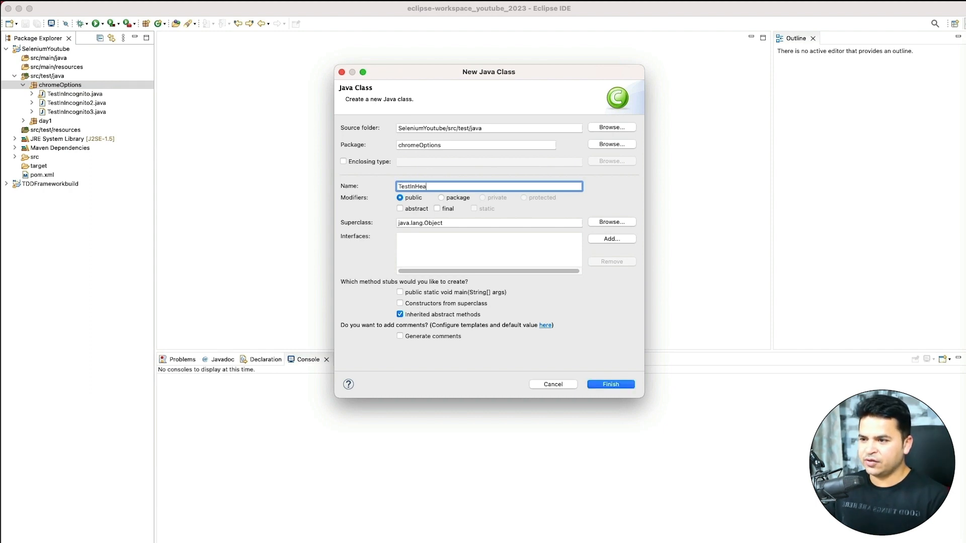
text(dlessMode)
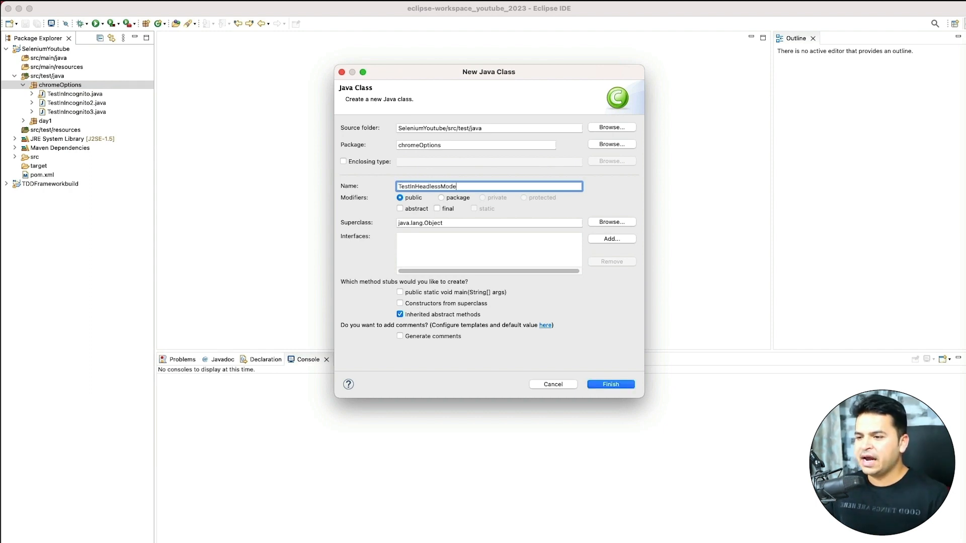
click(609, 384)
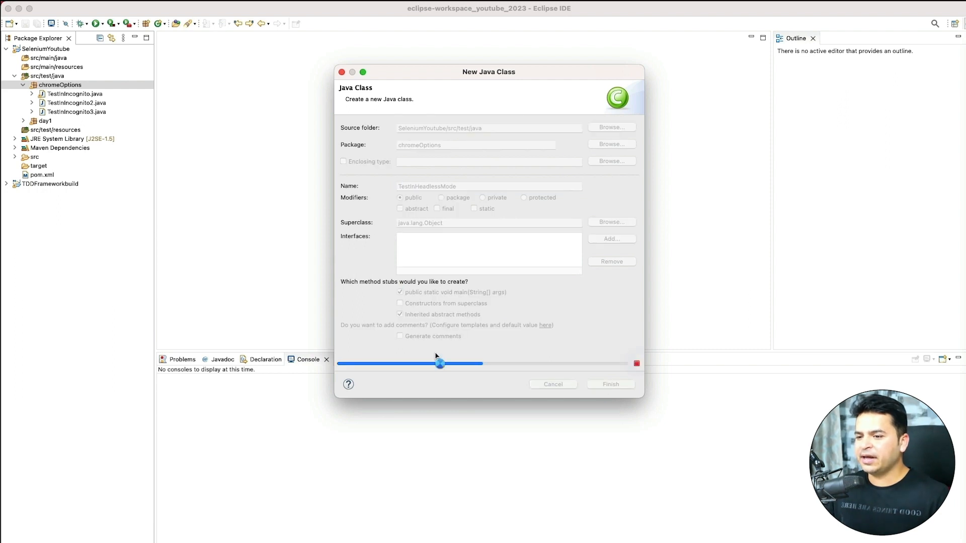
click(610, 384)
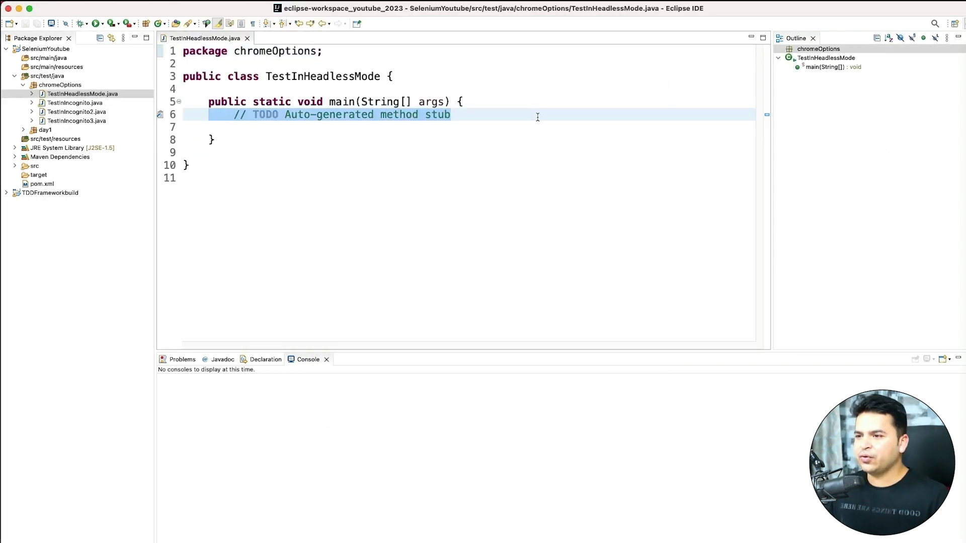
Replace the TODO comment with WebDriver driver = new ChromeDriver(ChromeOptions options)
key(Delete)
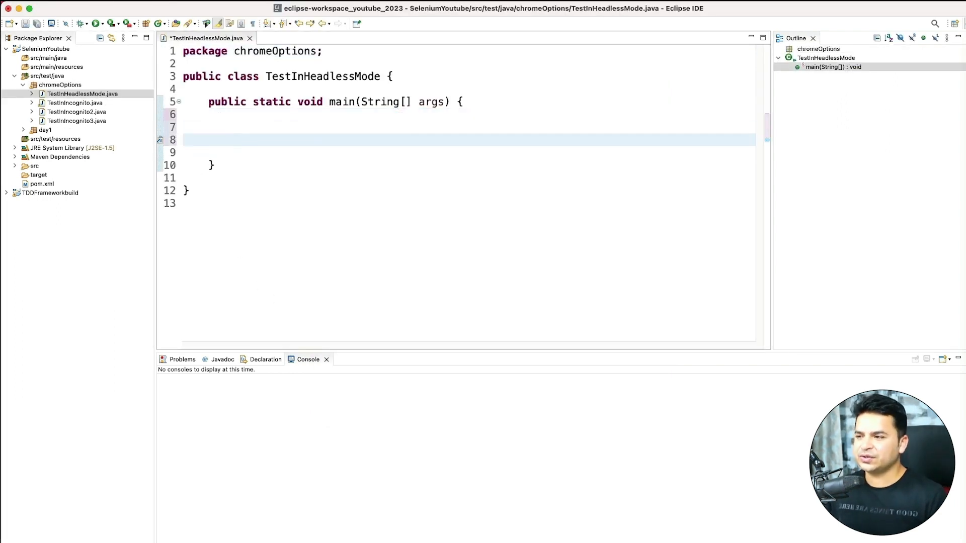
text(WebDriver druve)
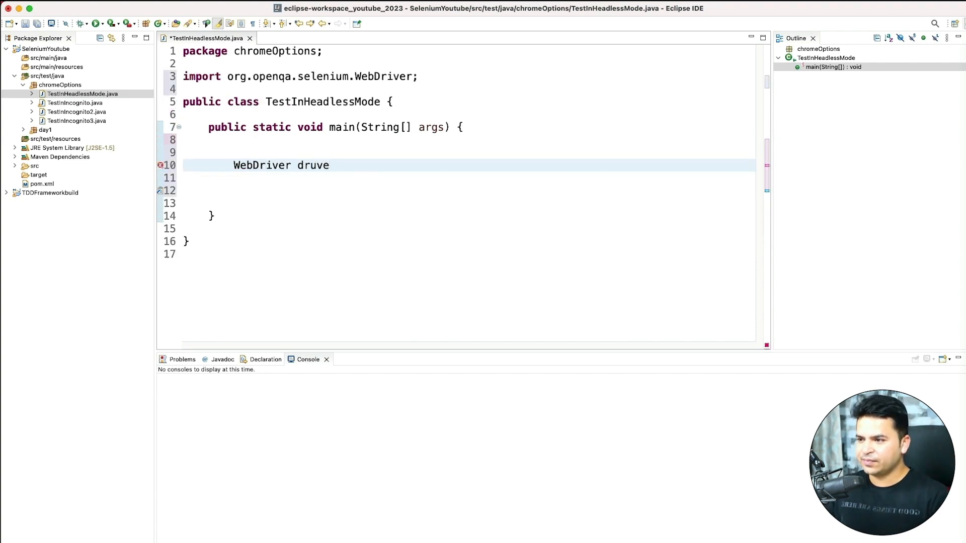
text(driver)
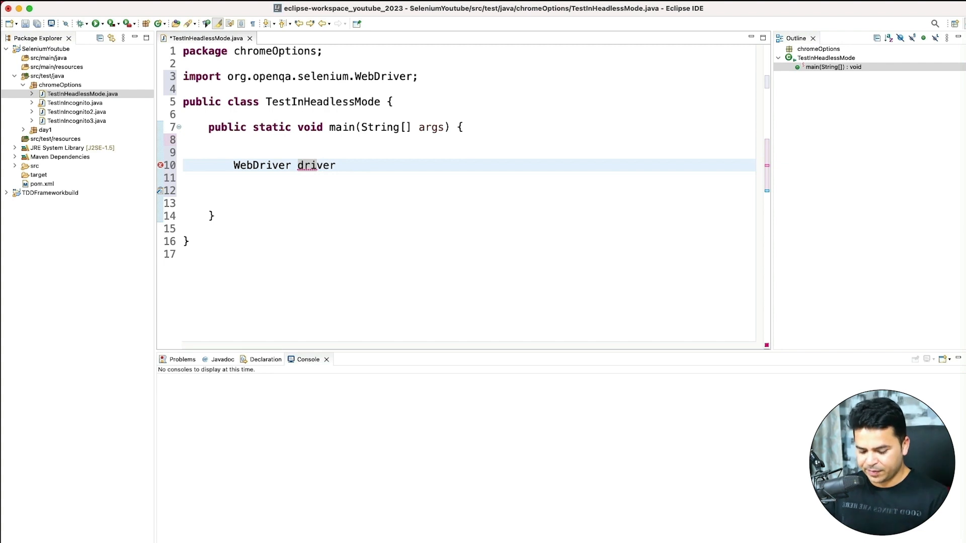
text(=new Chro)
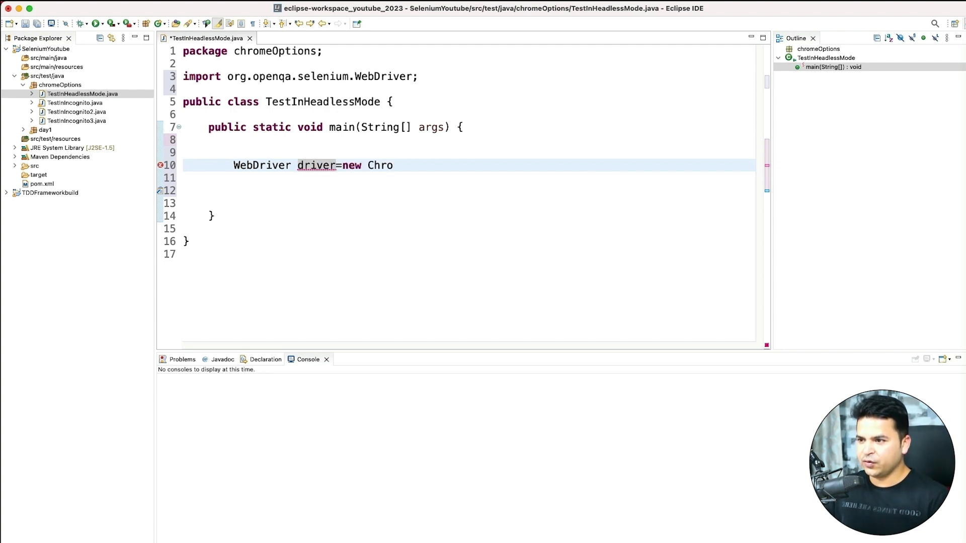
text(medr)
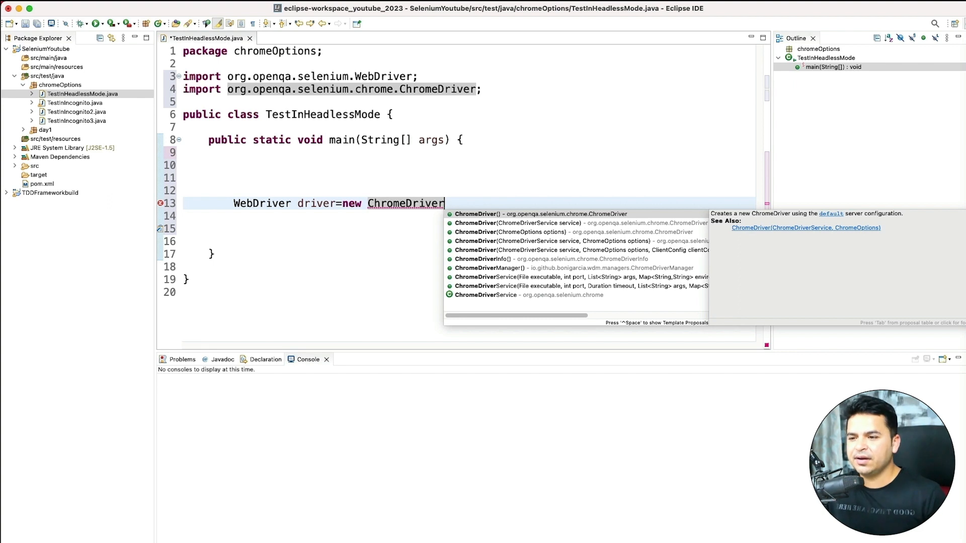
key(Down)
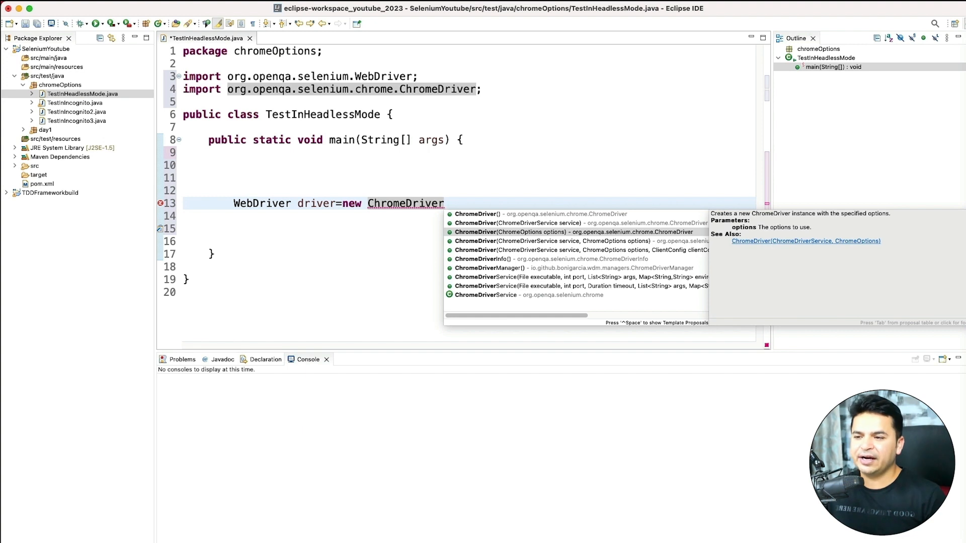
click(573, 231)
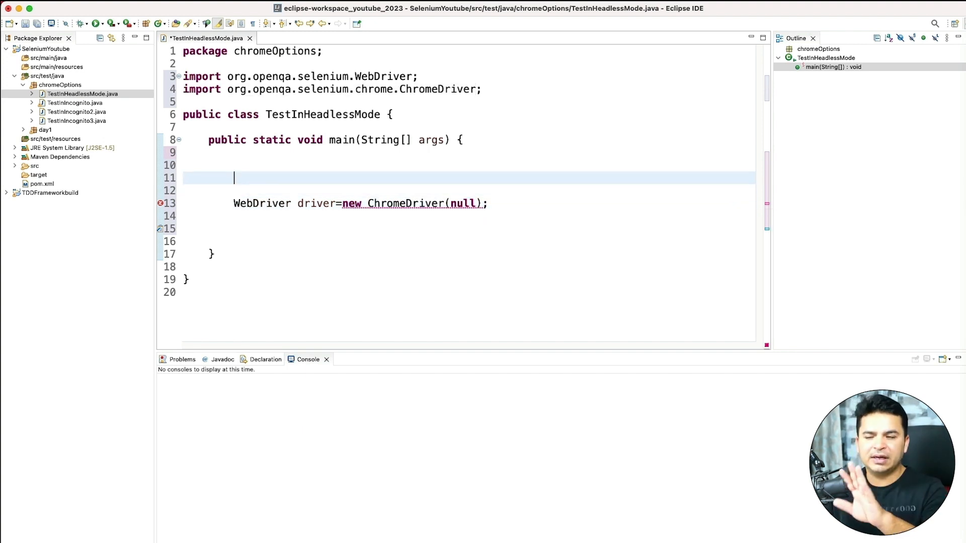
Declare ChromeOptions opt = new ChromeOptions() above the driver line, importing ChromeOptions
text(Chrome)
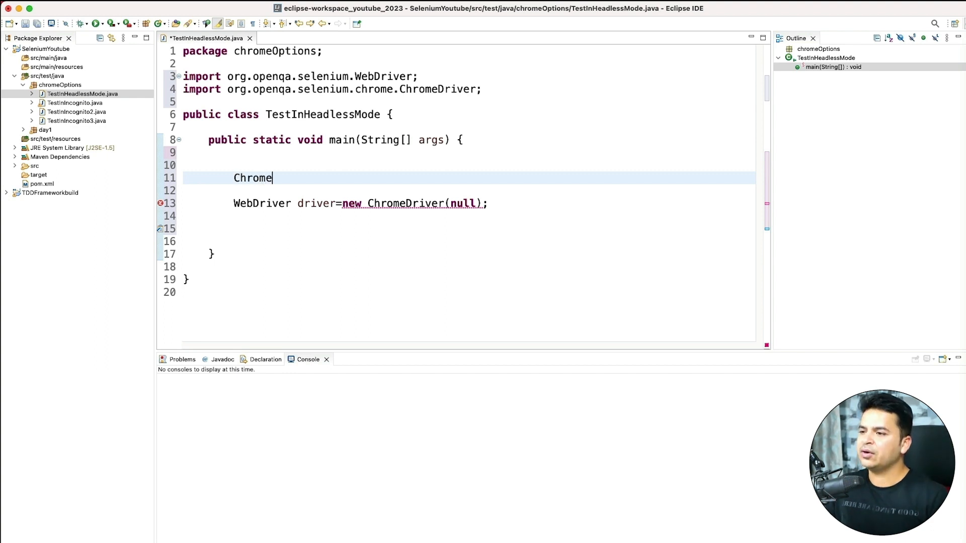
key(ctrl+space)
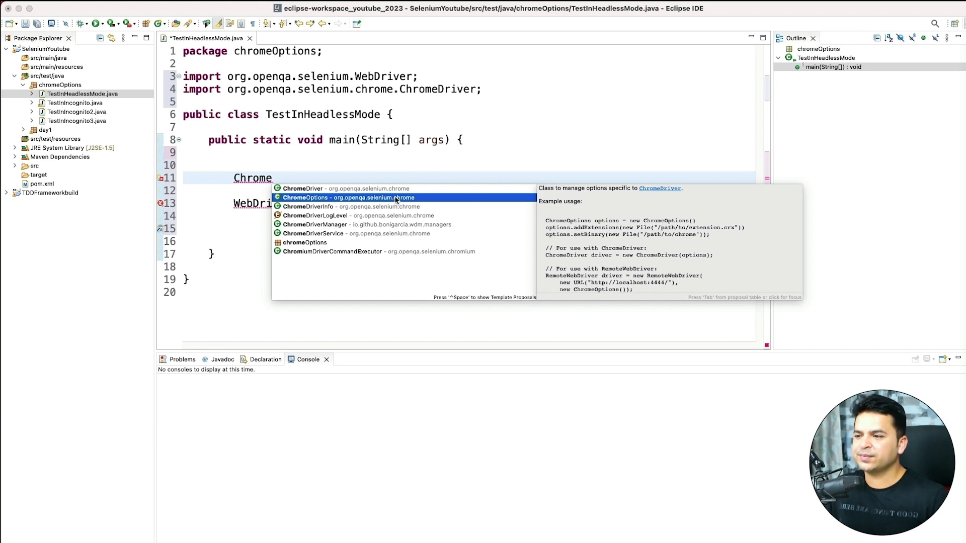
click(349, 198)
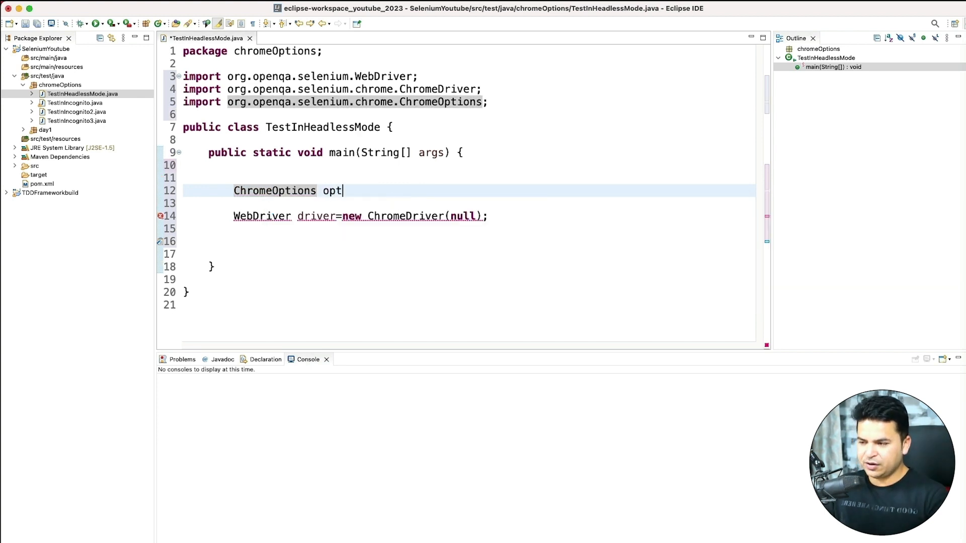
text(=new ChromeOptions();)
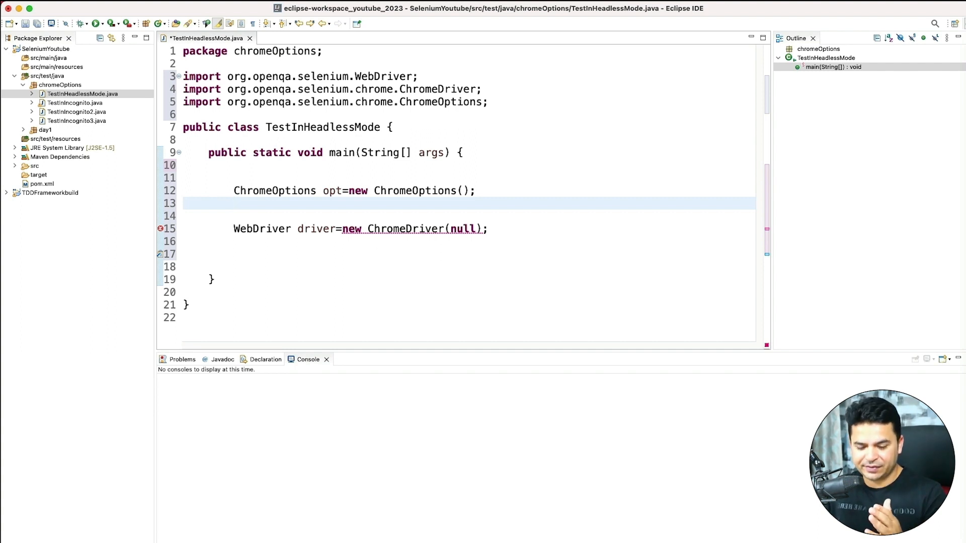
text(opt)
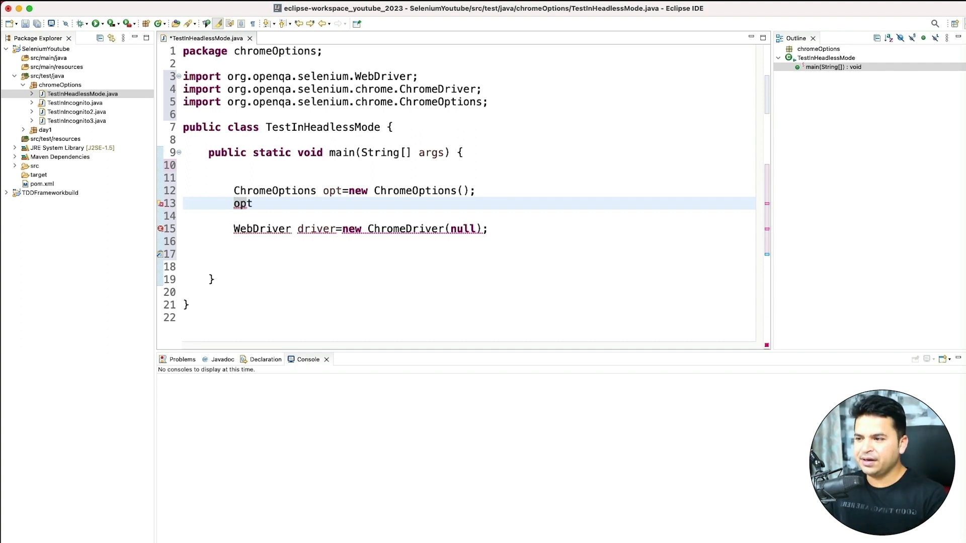
Add opt.setHeadless(true) and pass opt to new ChromeDriver in place of null
text(.set)
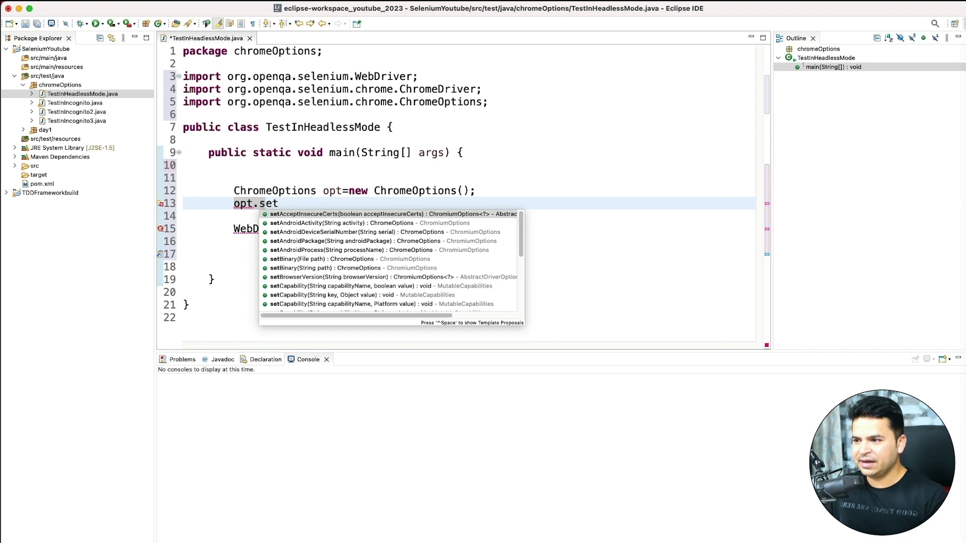
text(he)
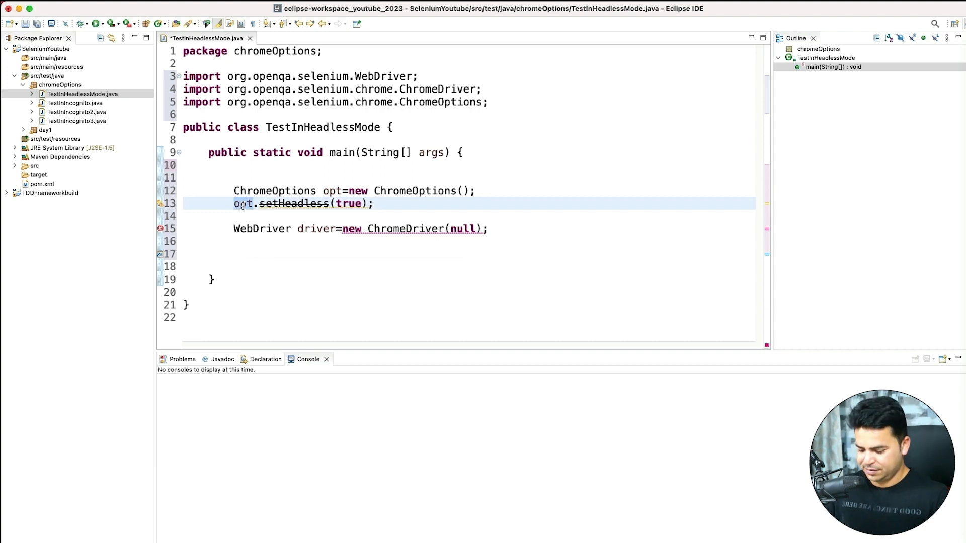
text(opt)
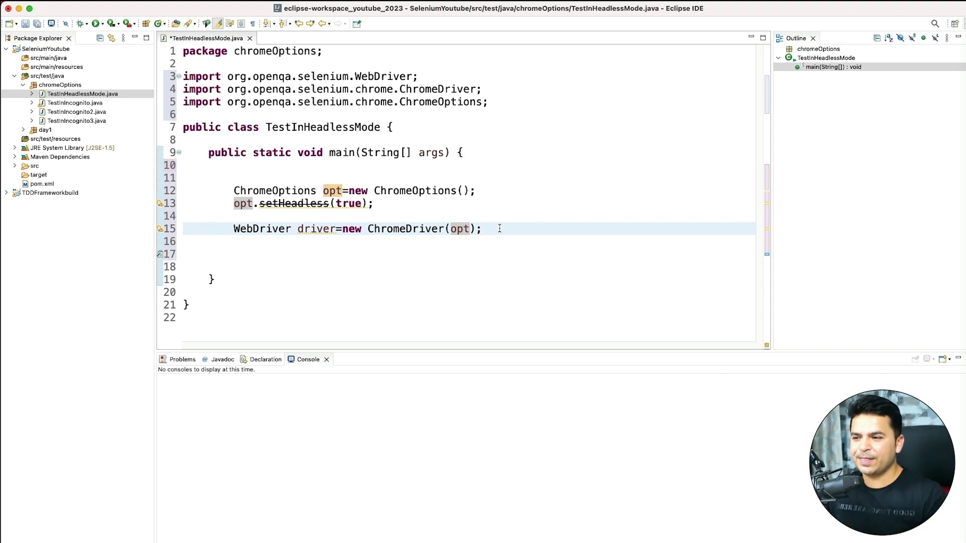
text(driver.get("");)
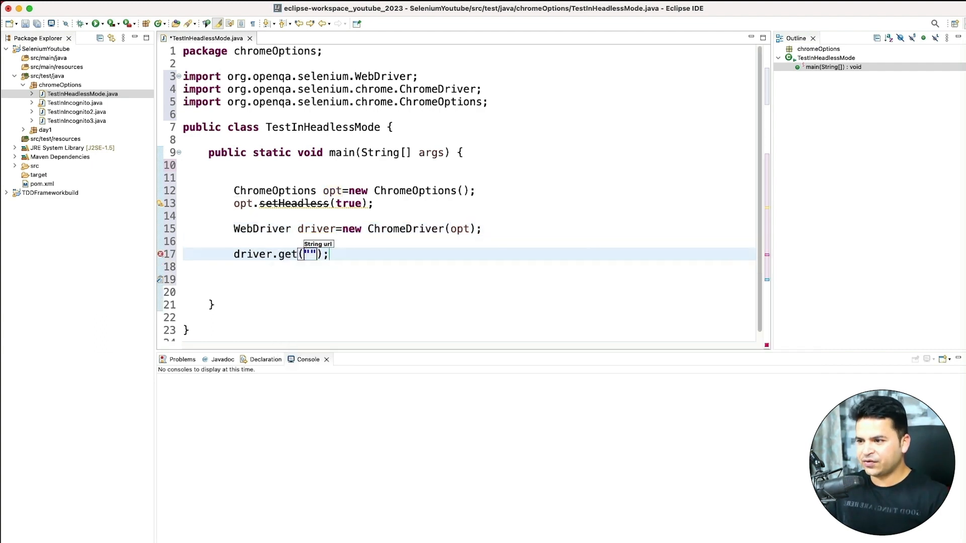
text(http)
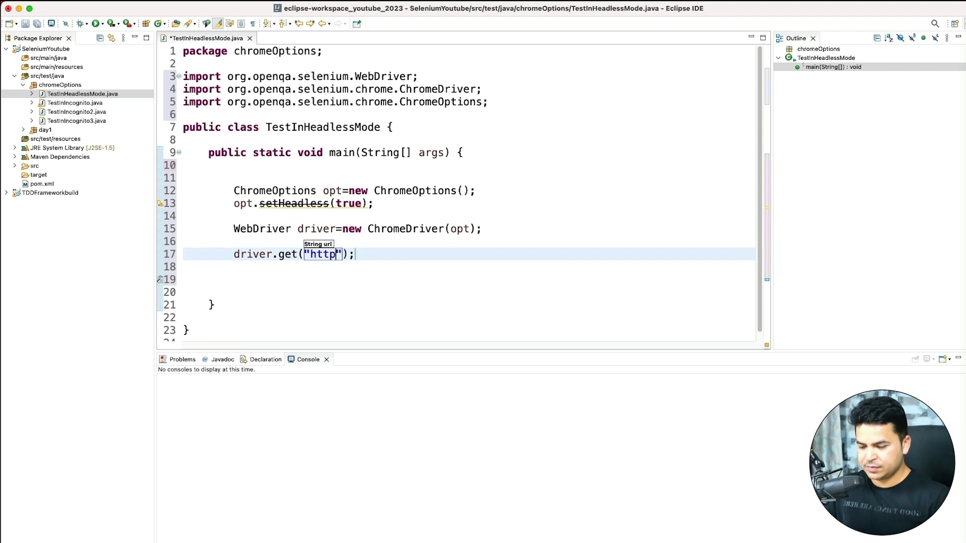
text(://www.goo)
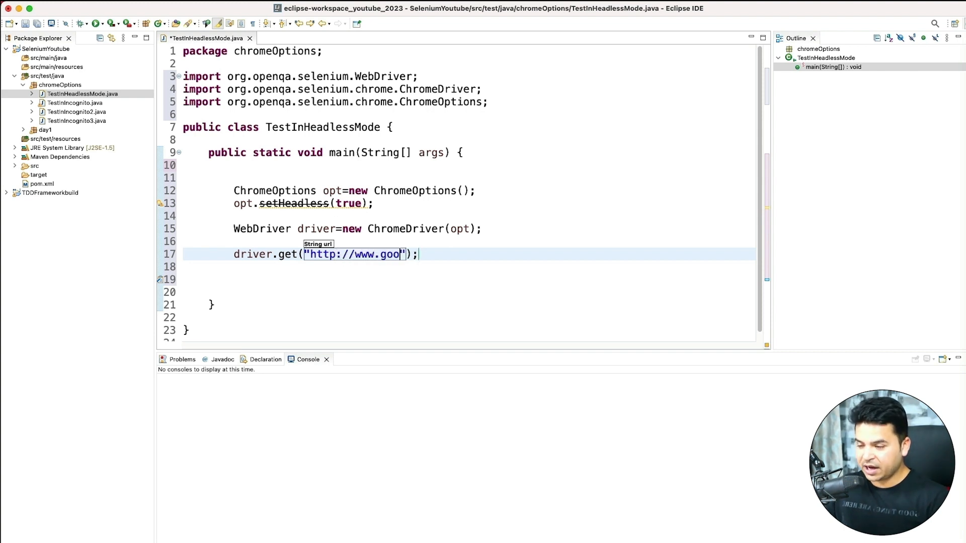
text(gle.com)
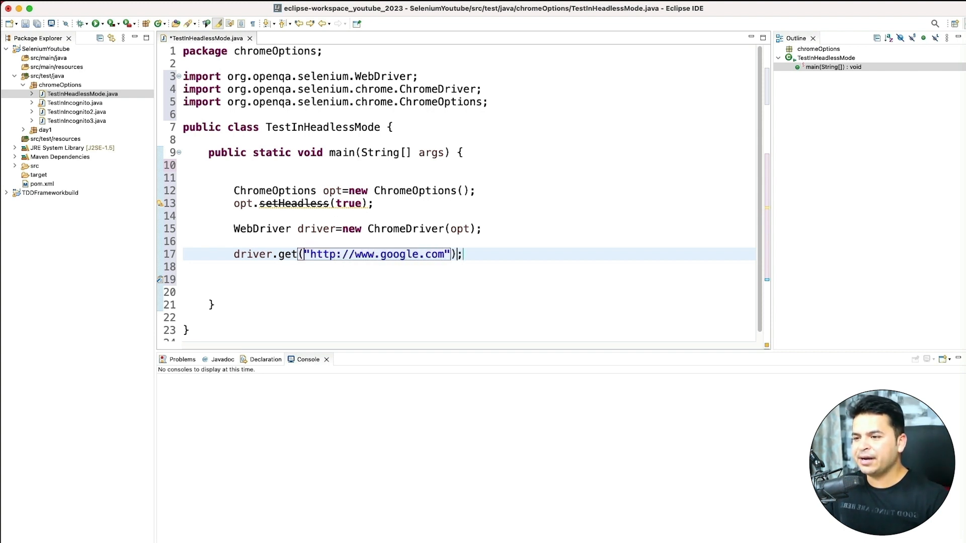
key(enter)
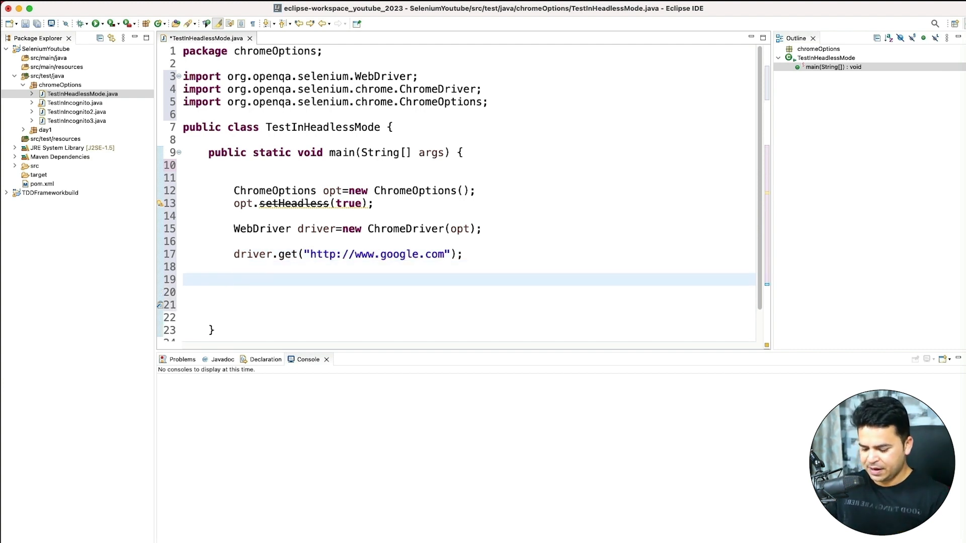
text(driver.quit();)
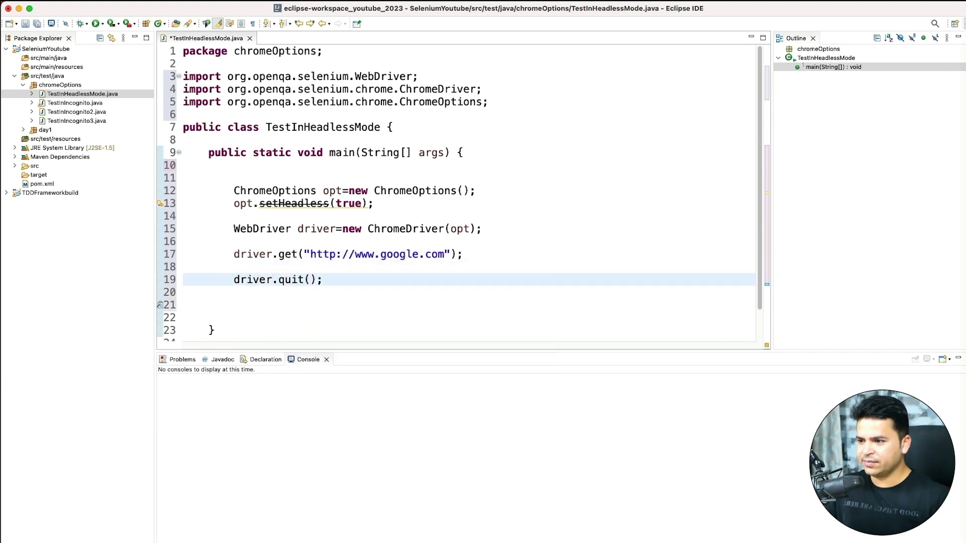
Print "Title is " + driver.getTitle() and change the URL to amazon.com
text(Sysout)
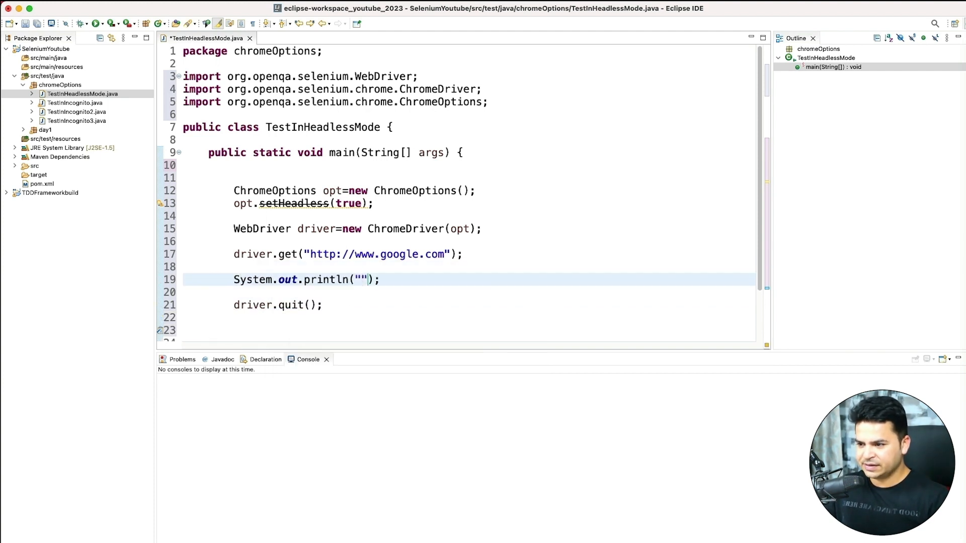
text(Title is)
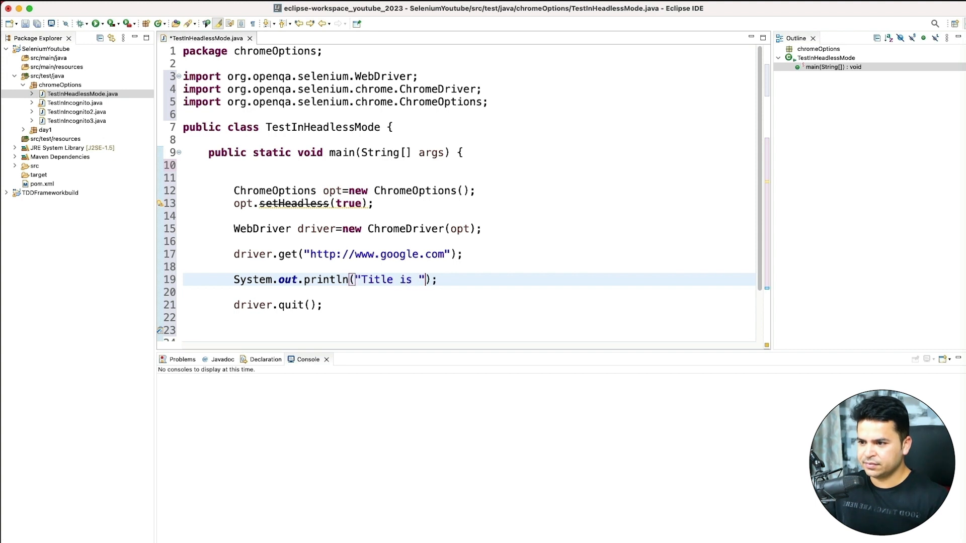
text(+driver.)
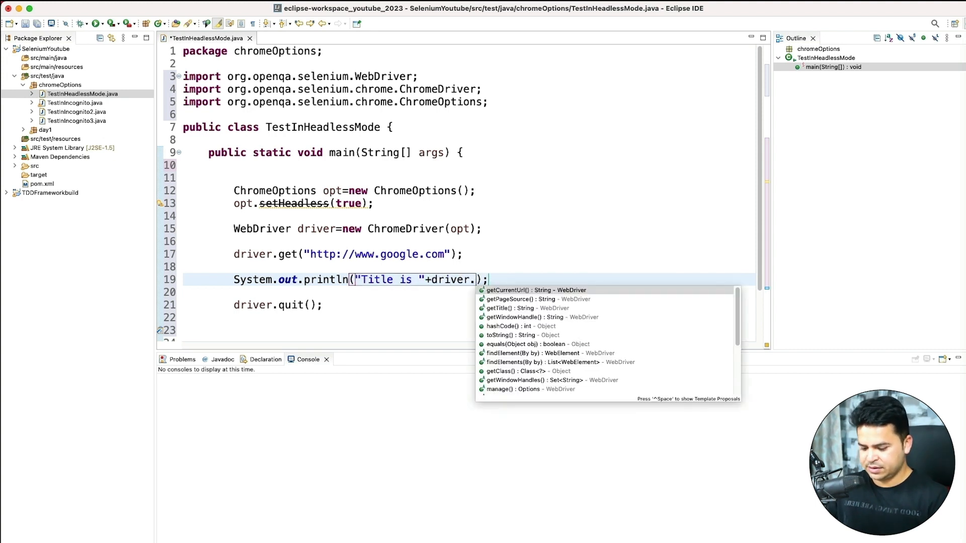
click(524, 308)
text(a,)
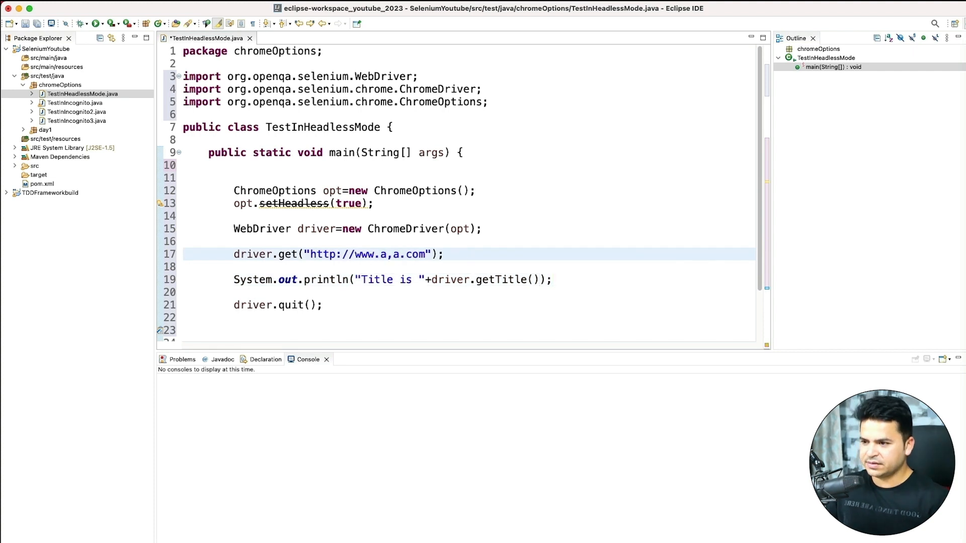
text(amazon)
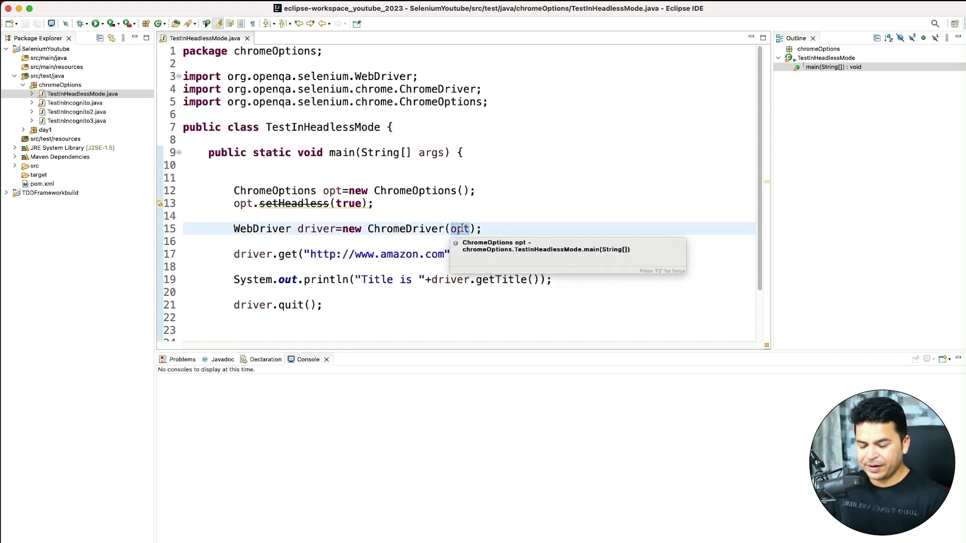
Remove opt from new ChromeDriver(opt) and run TestInHeadlessMode
key(Backspace)
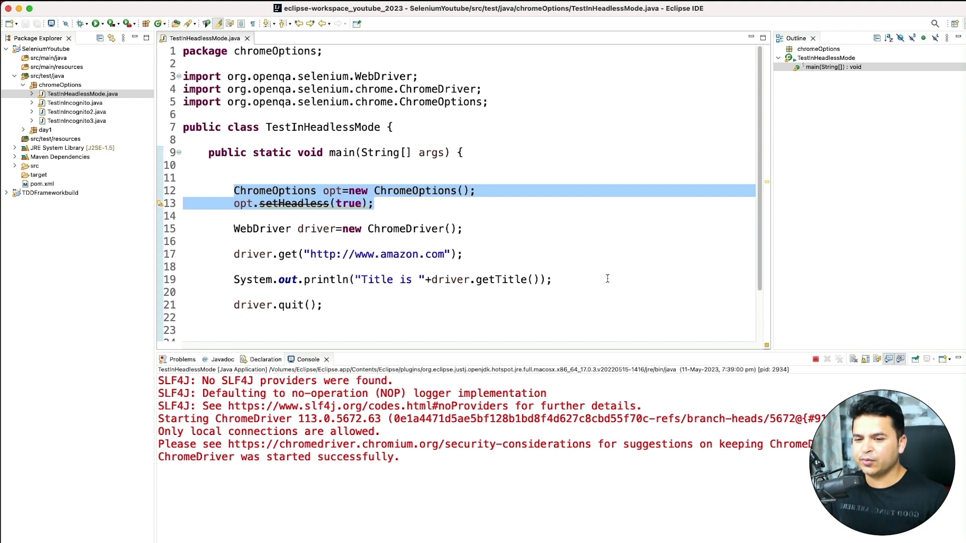
click(243, 203)
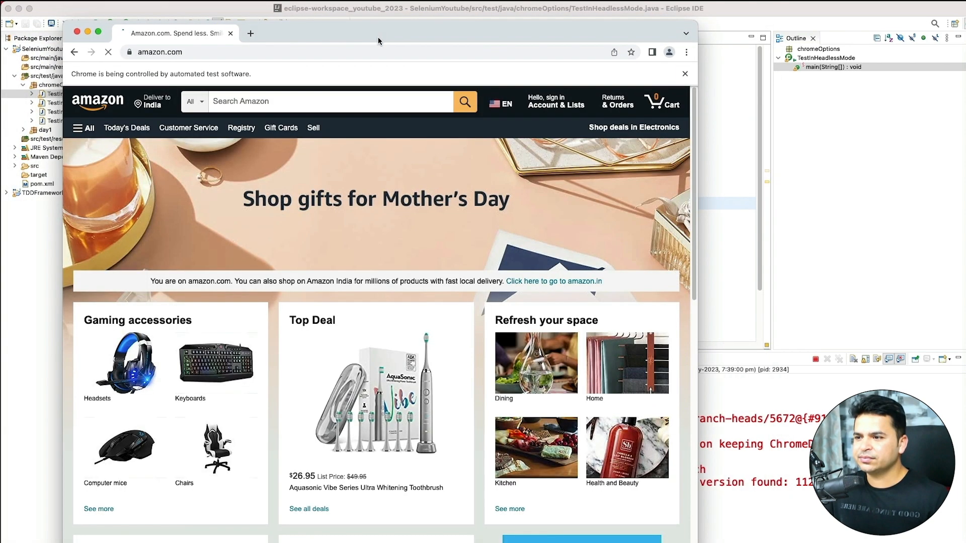
mouse_move(172, 33)
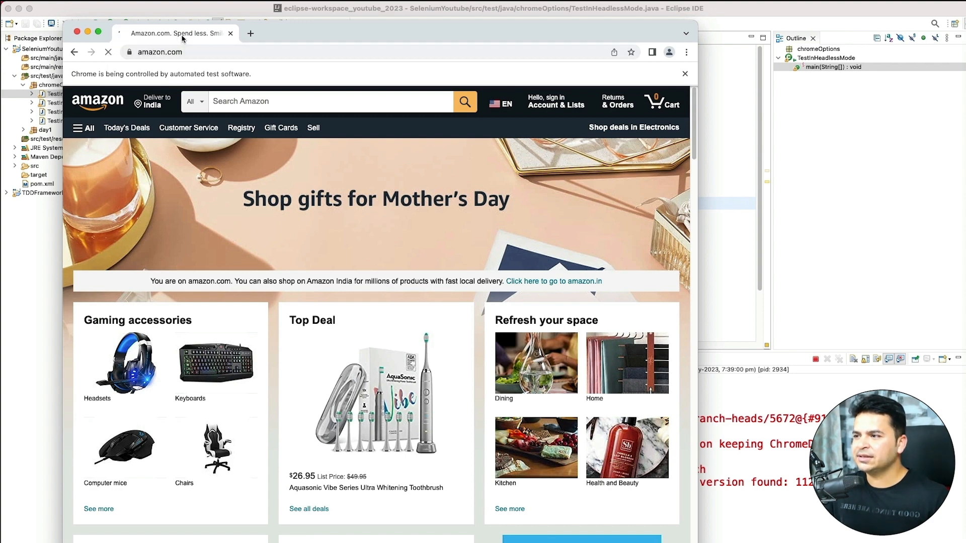
mouse_move(174, 33)
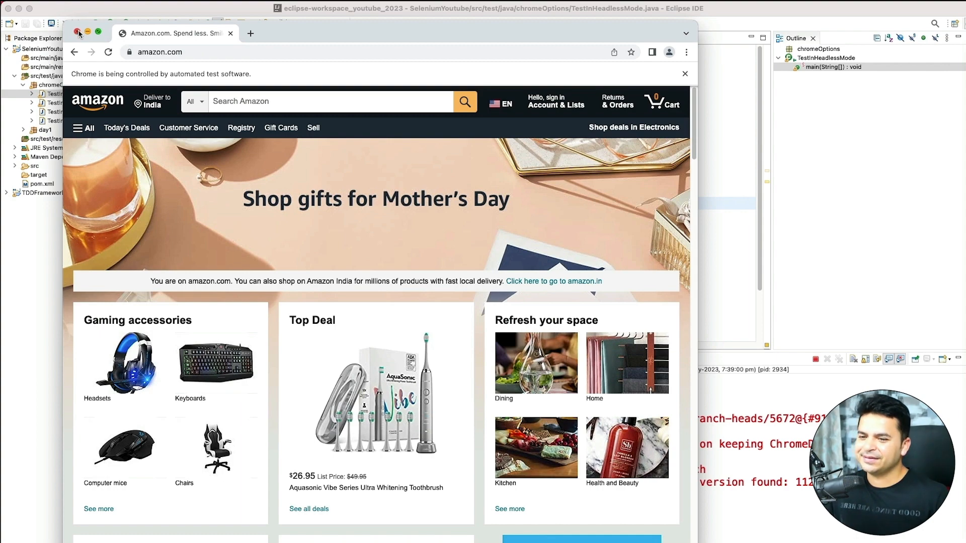
Close the automated-test Chrome window showing amazon.com
click(79, 31)
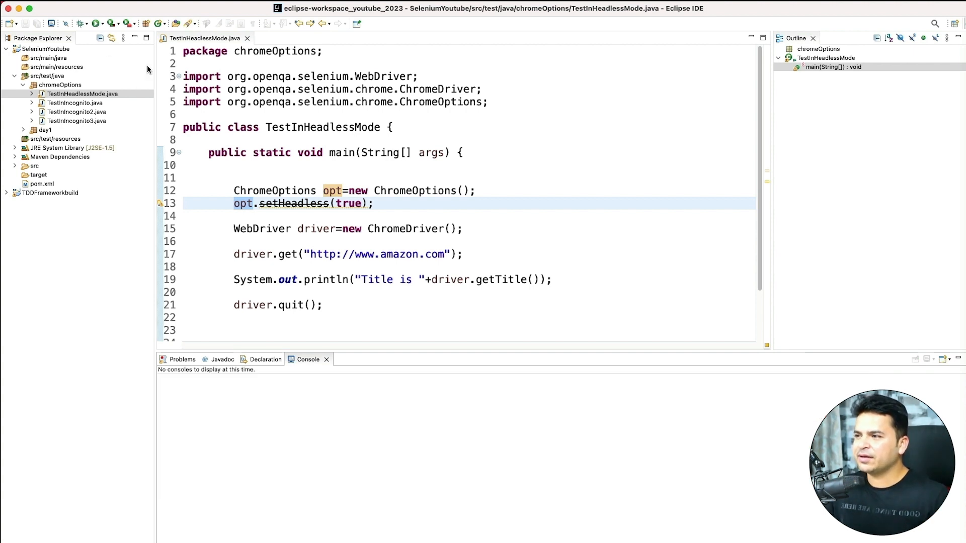
Rerun the test so the console prints "Amazon.com. Spend less. Smile more."
click(91, 24)
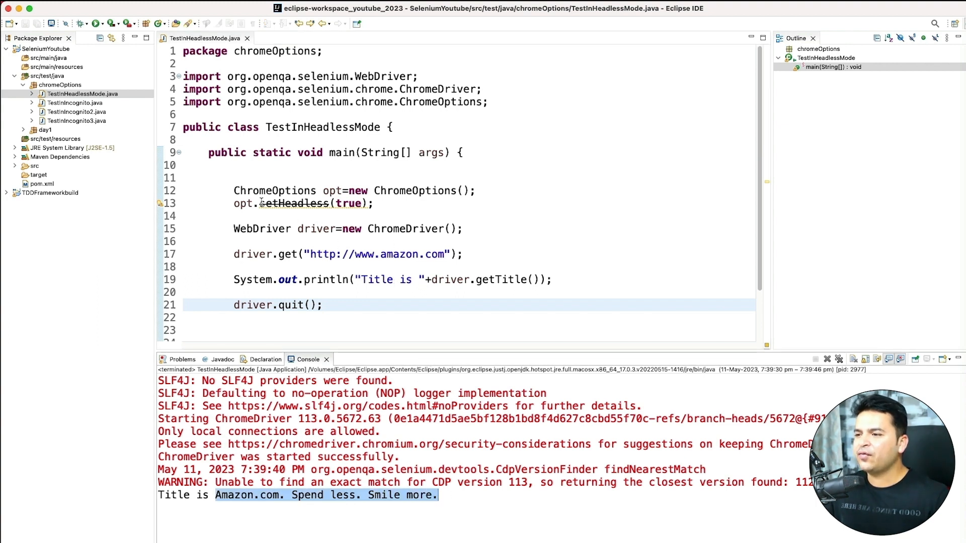
Pass opt into new ChromeDriver(), rerun, and highlight the printed Amazon title
text(opt)
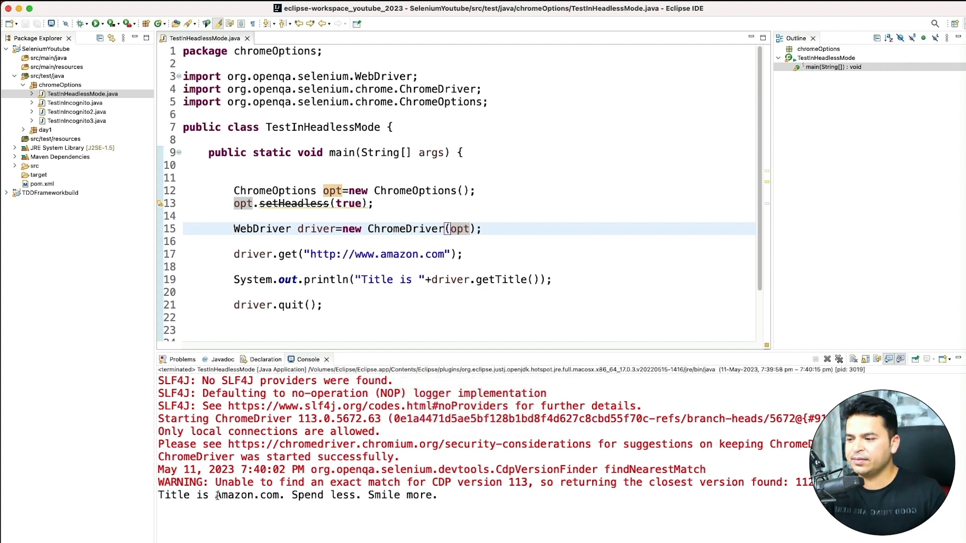
drag(217, 495, 437, 494)
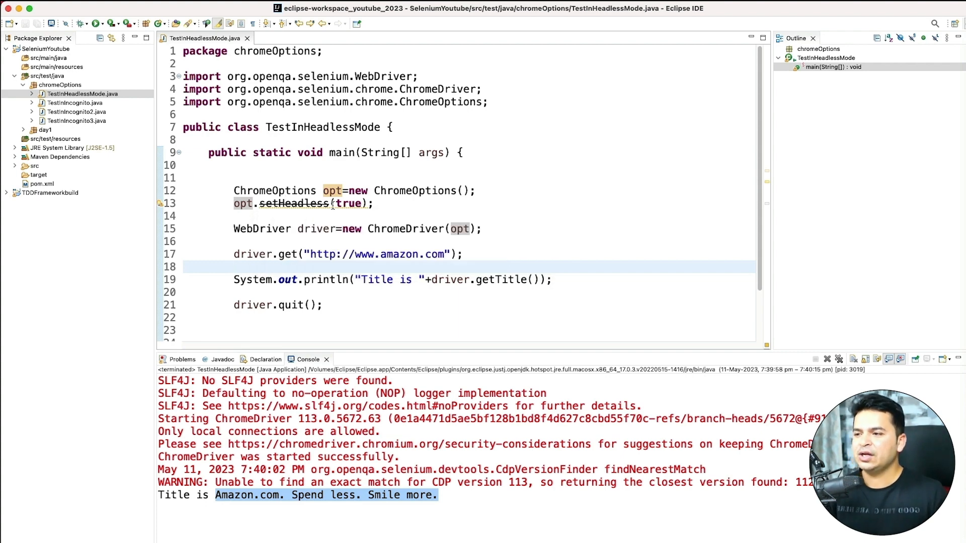
Open the declaration of setHeadless from its Cmd-click navigation popup
click(294, 203)
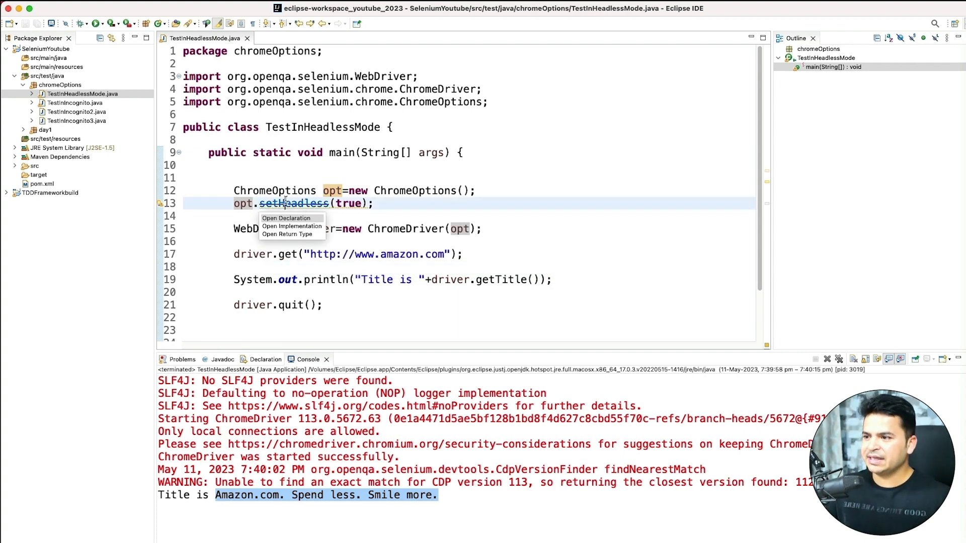
click(286, 218)
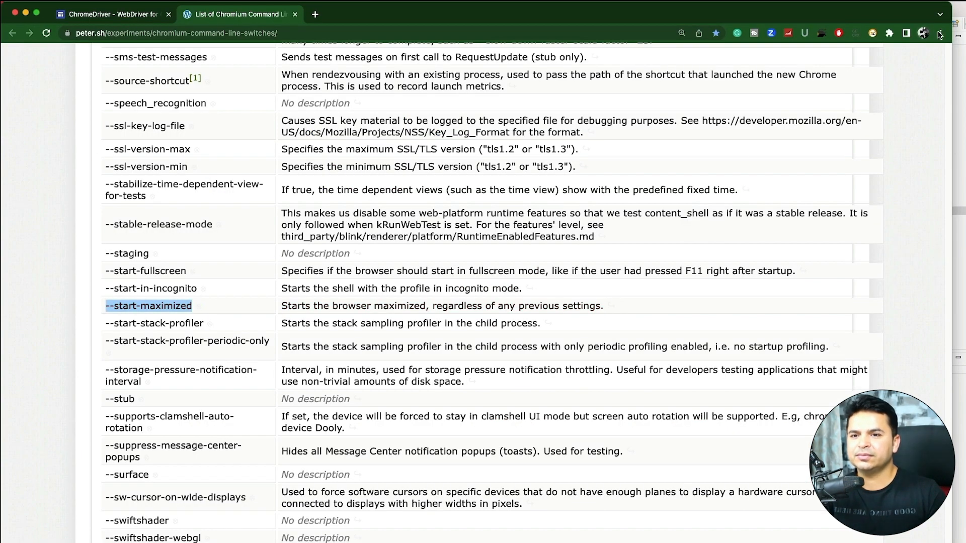
Open About Google Chrome from the three-dot menu to see the installed version
click(940, 33)
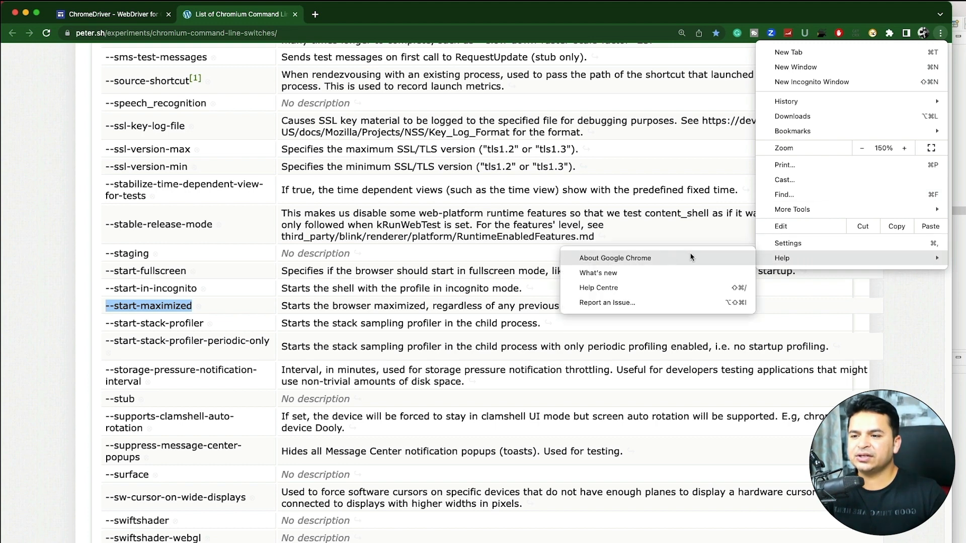
click(615, 258)
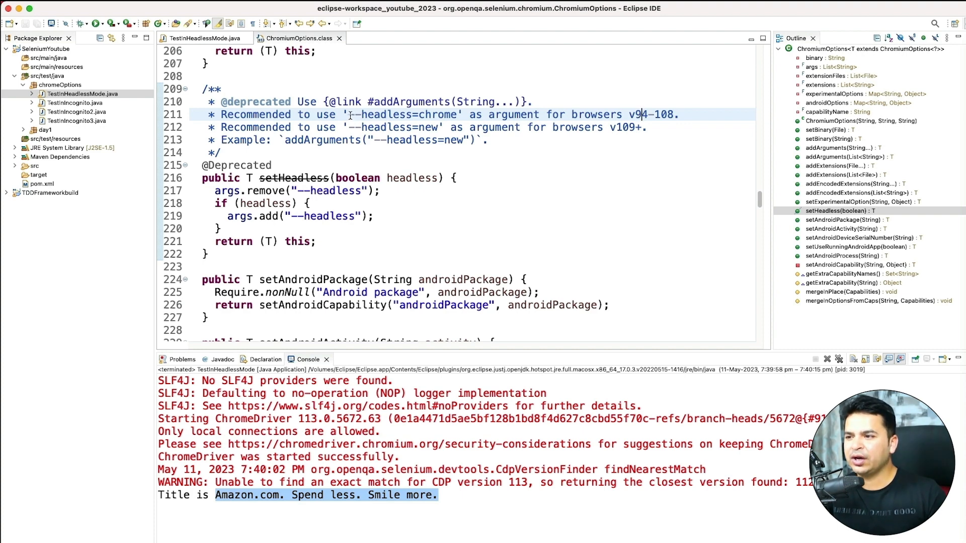
Select '--headless=new' in the setHeadless Javadoc, then return to TestInHeadlessMode.java
double_click(403, 115)
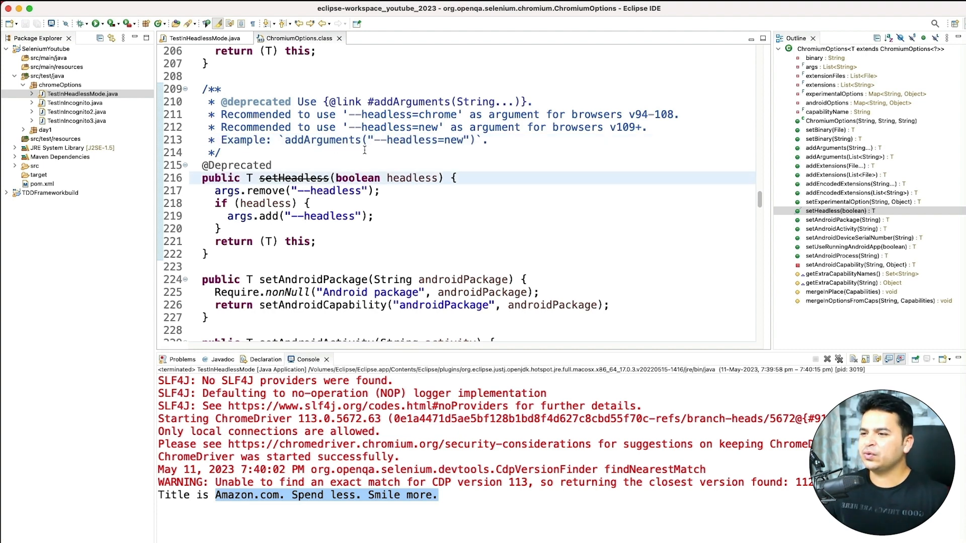
double_click(422, 140)
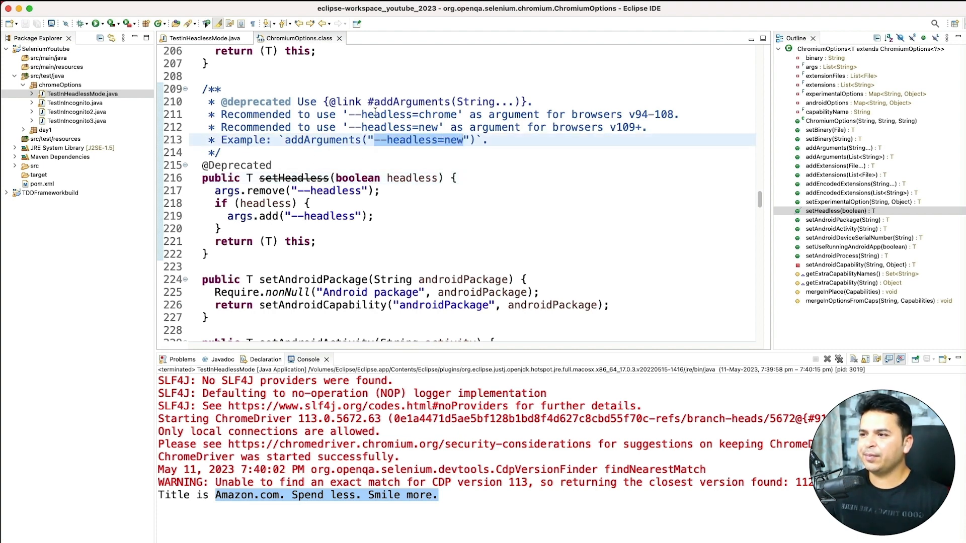
click(204, 37)
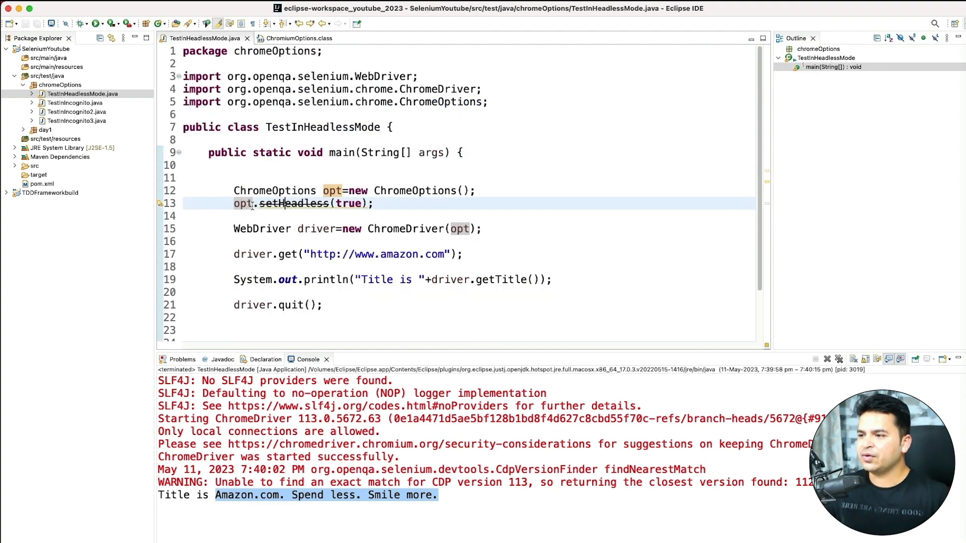
Replace opt.setHeadless(true) with opt.addArguments("--headless=new") and rerun the test
text(//)
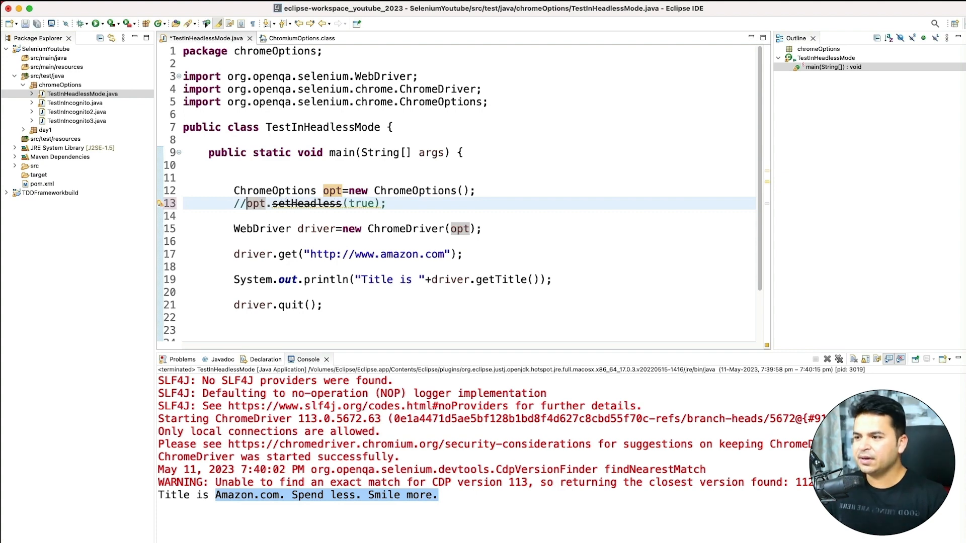
text(o)
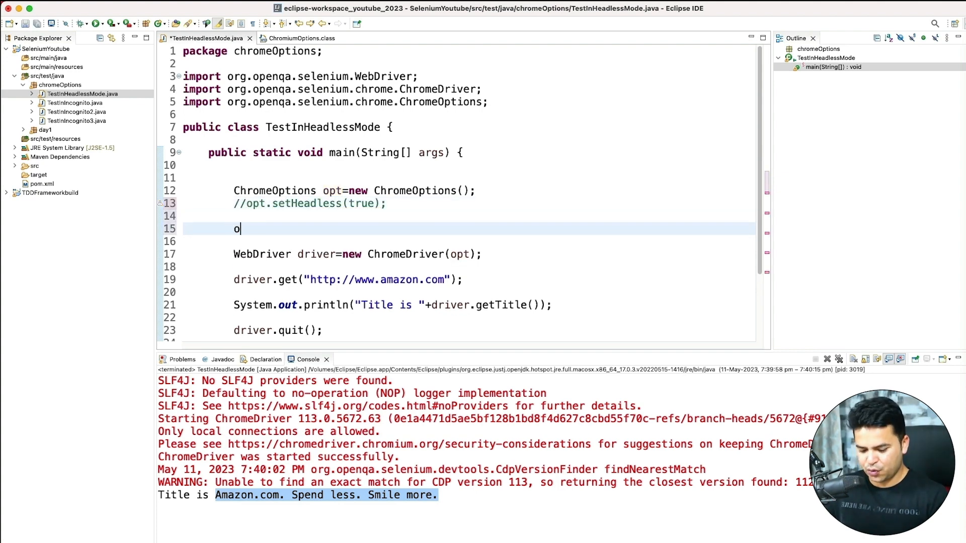
text(pt.)
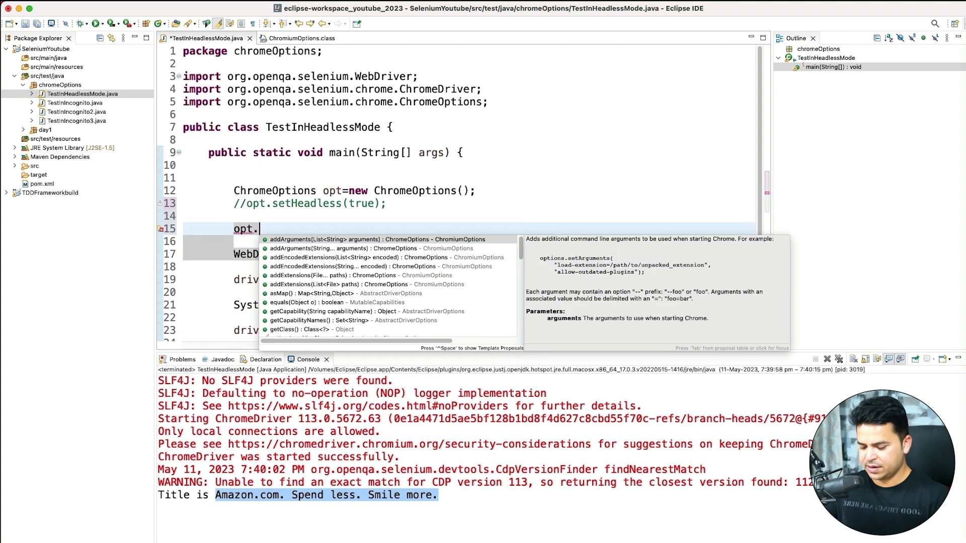
text(addArguments("--headless=new");)
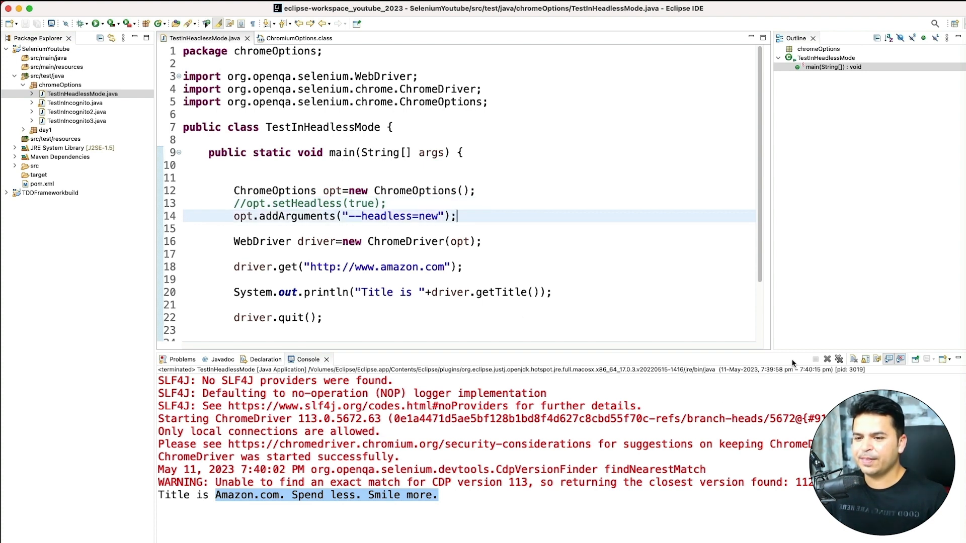
click(827, 359)
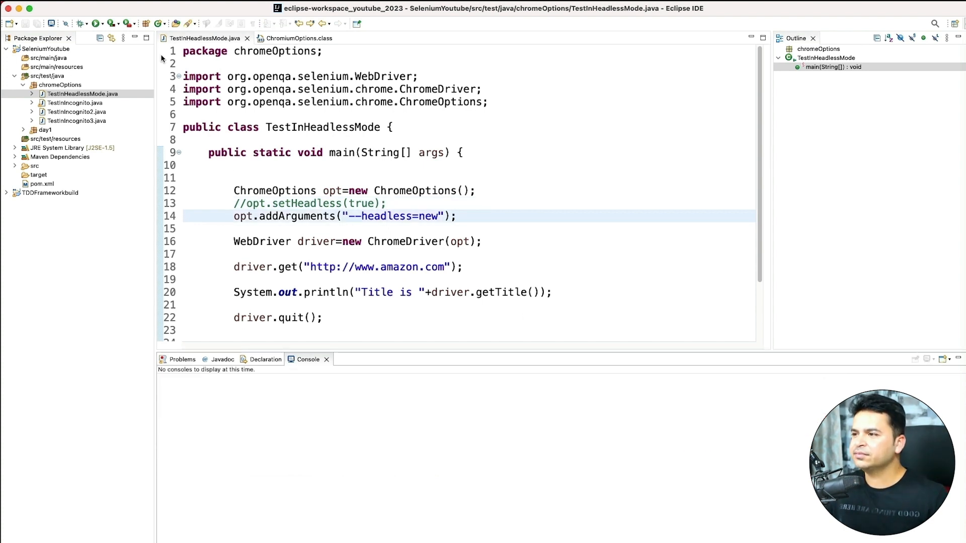
click(80, 23)
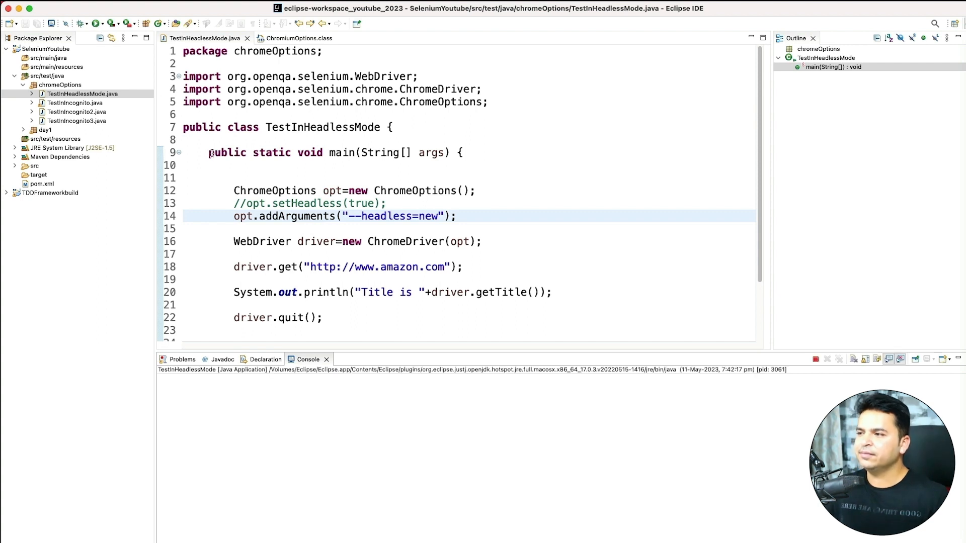